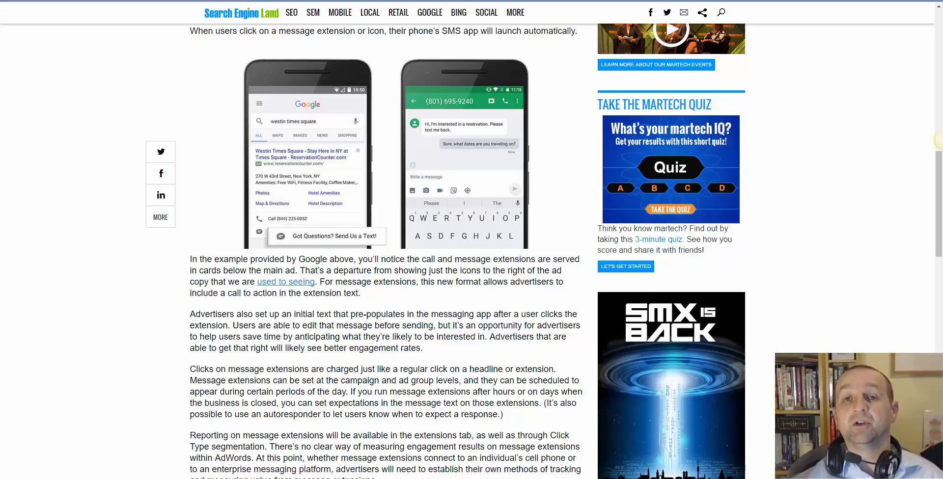
{"action": "mouse_move", "coordinate": [184, 69]}
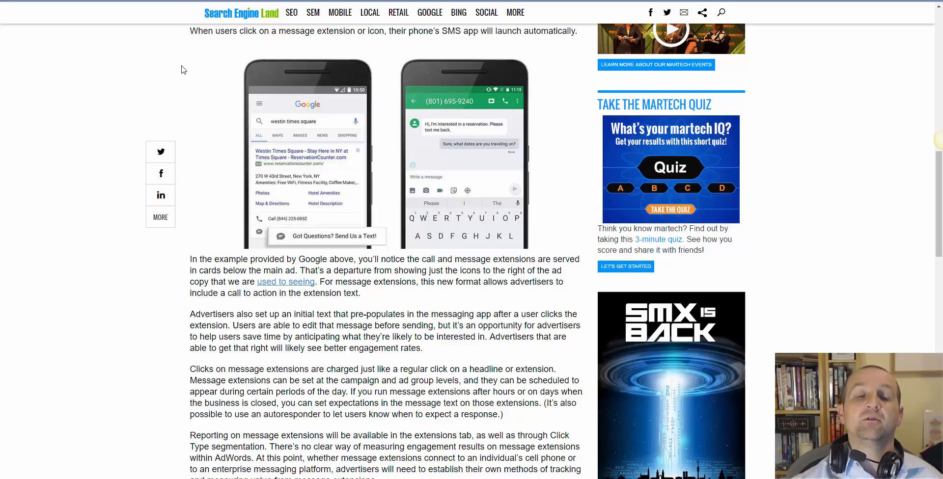
{"action": "mouse_move", "coordinate": [291, 95]}
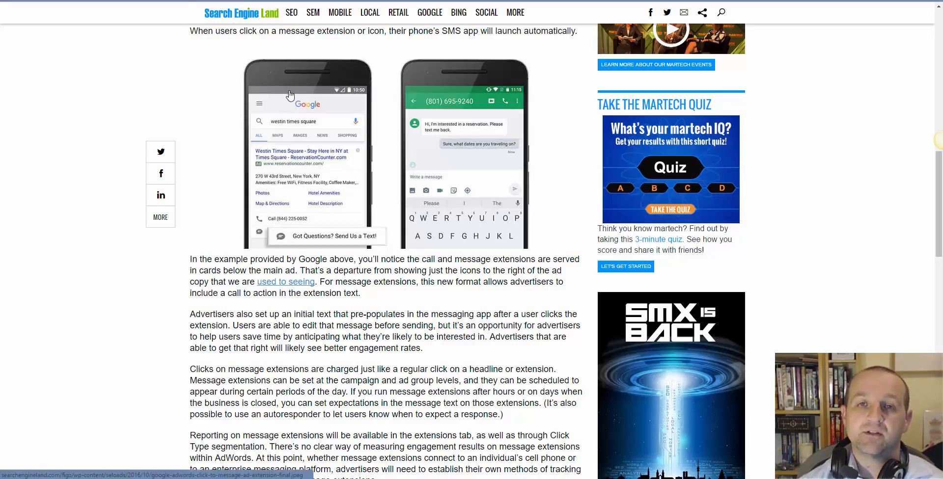
{"action": "mouse_move", "coordinate": [389, 178]}
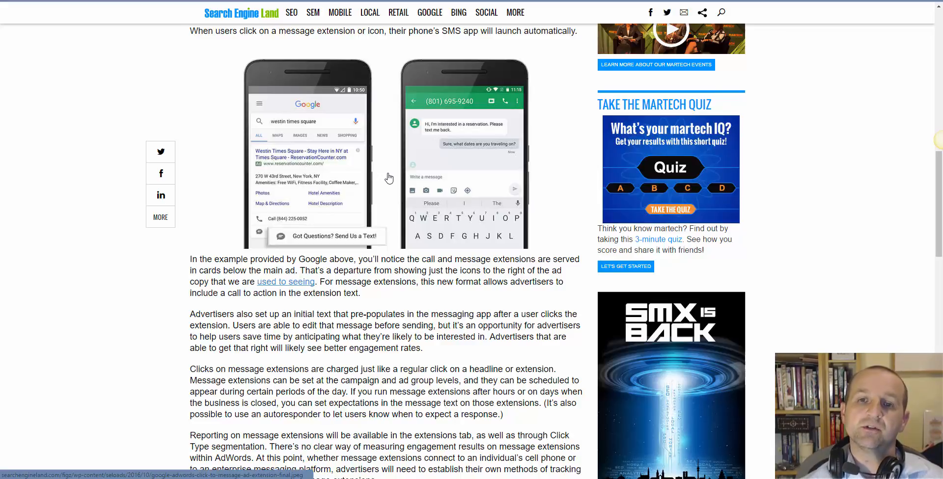
{"action": "mouse_move", "coordinate": [375, 175]}
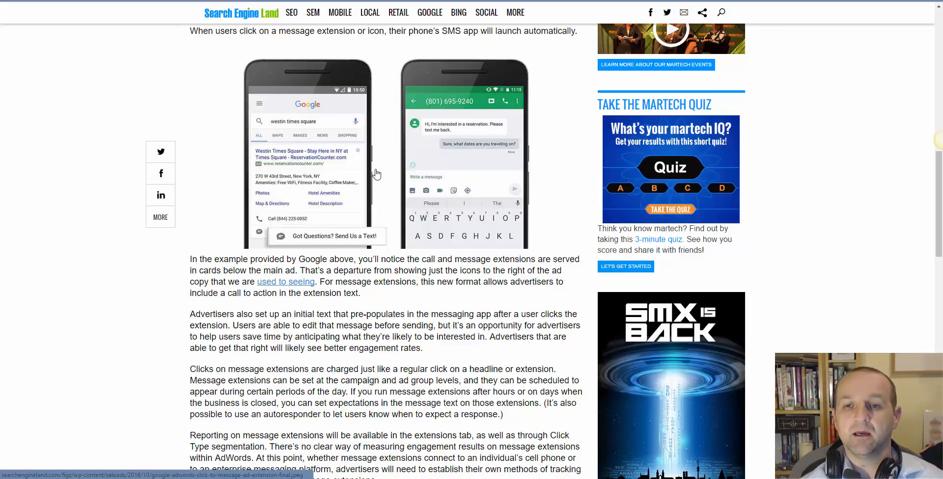
{"action": "mouse_move", "coordinate": [383, 165]}
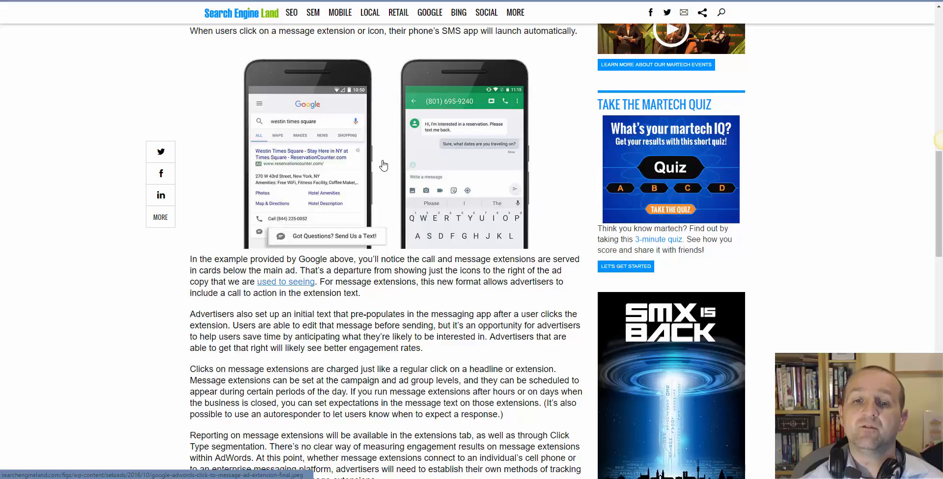
{"action": "mouse_move", "coordinate": [300, 251]}
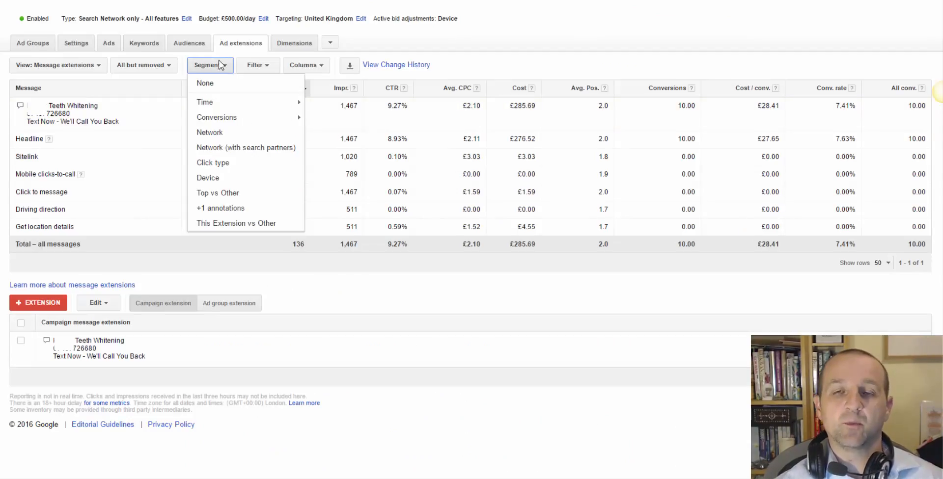
- Set Segment to None and choose Message extensions from the View list
{"action": "left_click", "coordinate": [204, 83]}
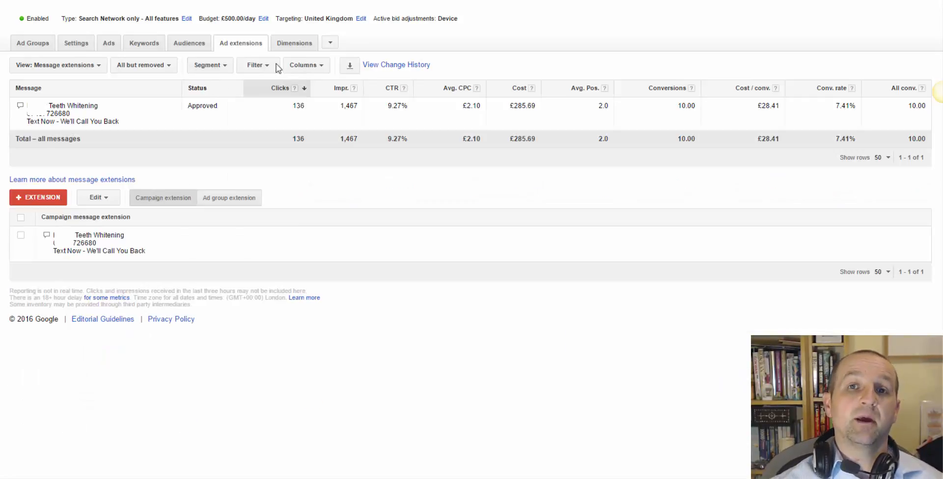
{"action": "mouse_move", "coordinate": [389, 38]}
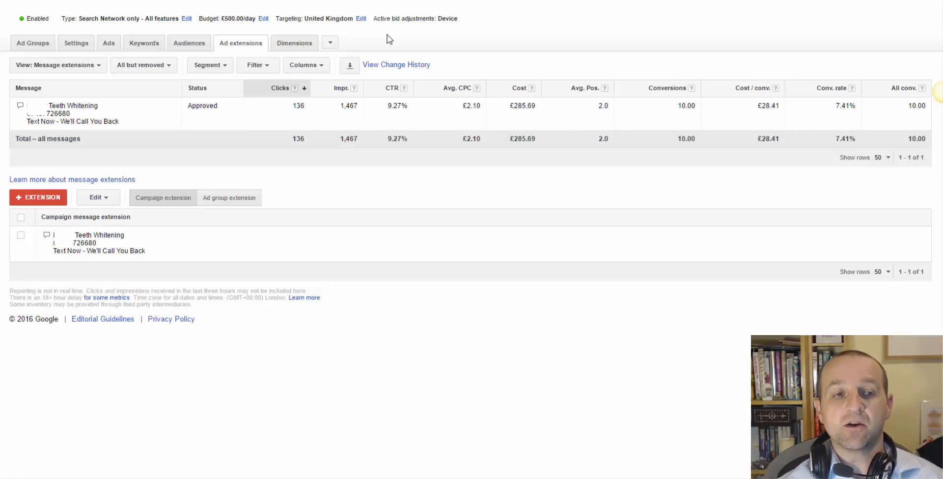
{"action": "mouse_move", "coordinate": [107, 65]}
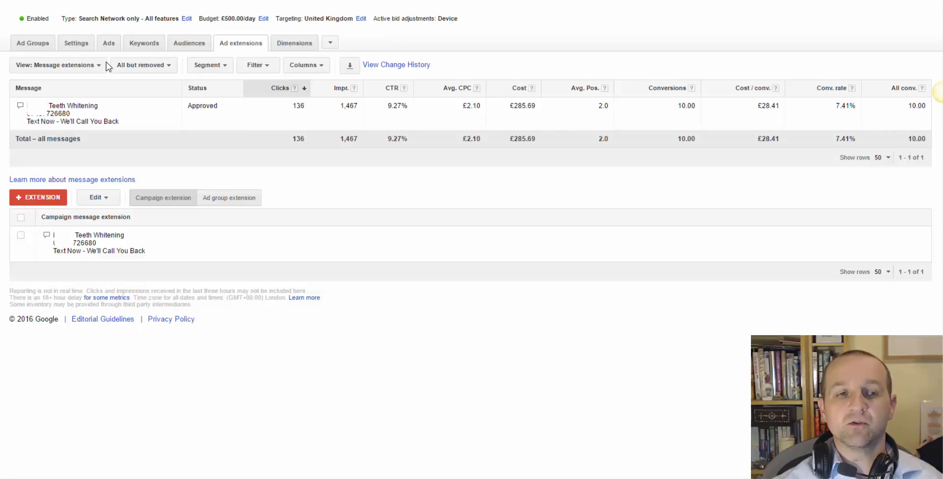
{"action": "left_click", "coordinate": [57, 65]}
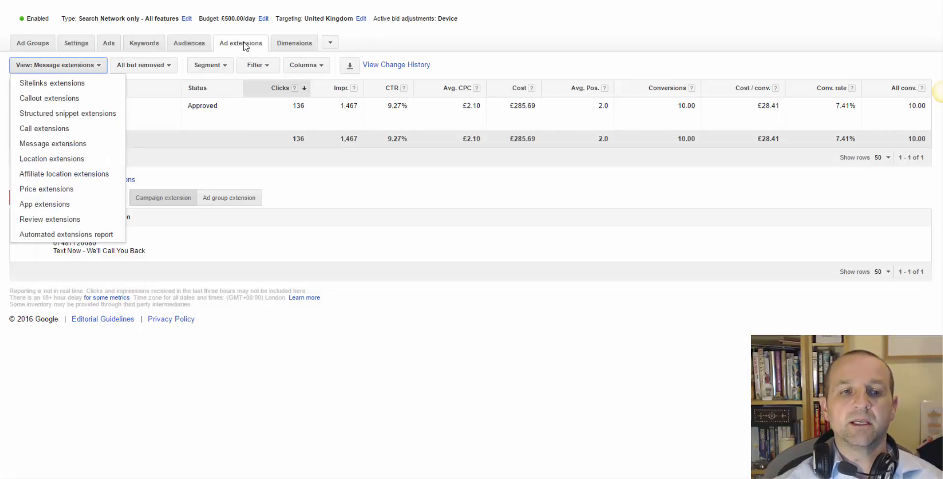
{"action": "mouse_move", "coordinate": [52, 83]}
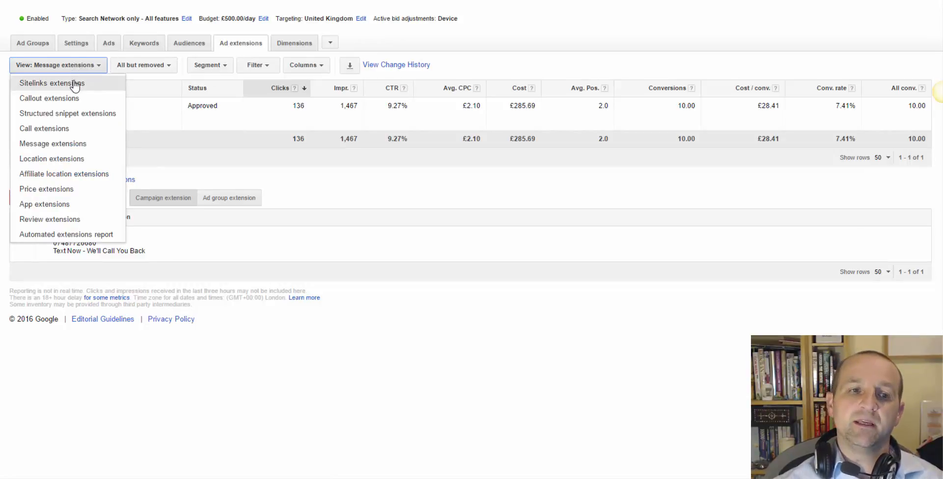
{"action": "mouse_move", "coordinate": [49, 99]}
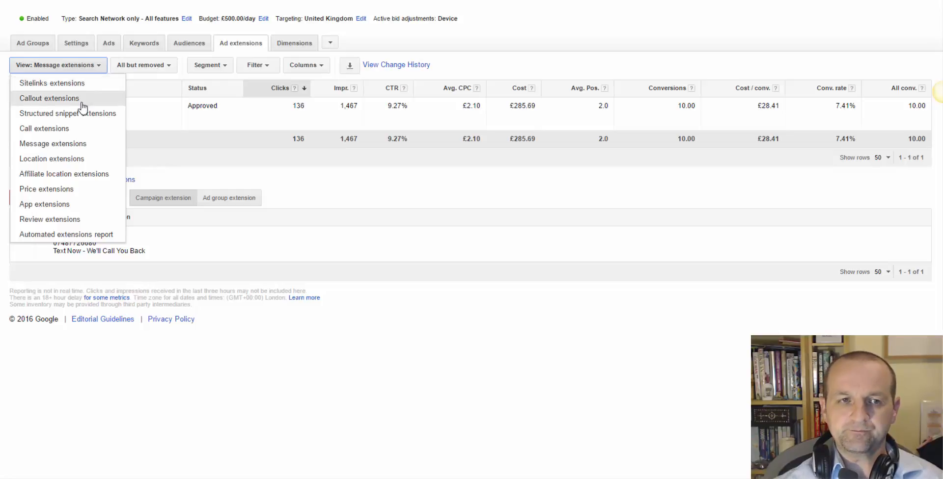
{"action": "mouse_move", "coordinate": [67, 113]}
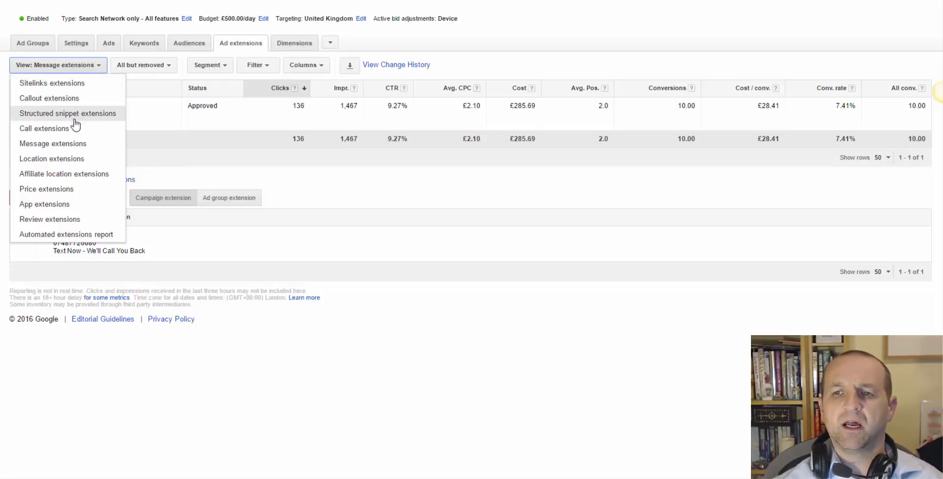
{"action": "mouse_move", "coordinate": [59, 148]}
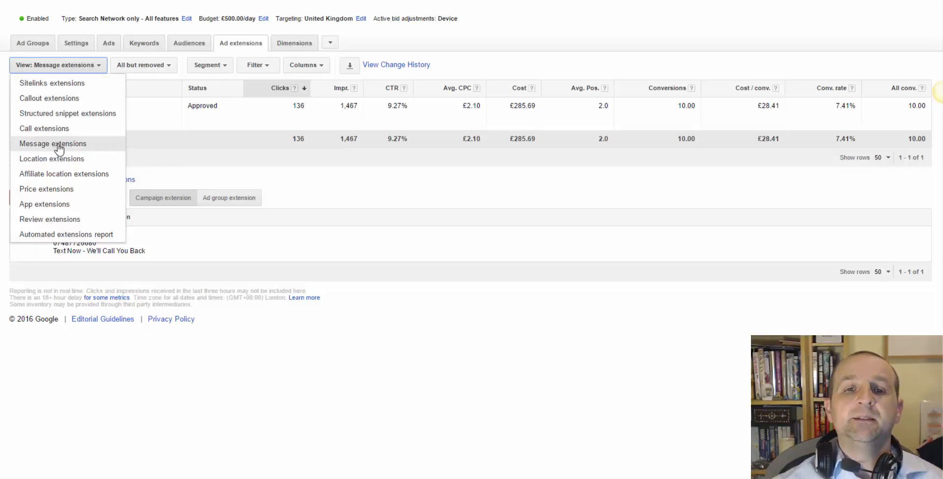
{"action": "left_click", "coordinate": [53, 143]}
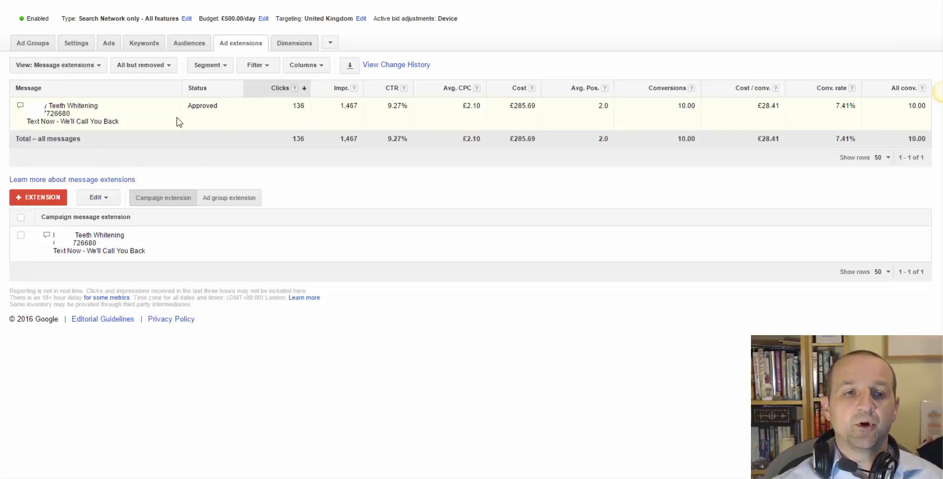
{"action": "mouse_move", "coordinate": [150, 115]}
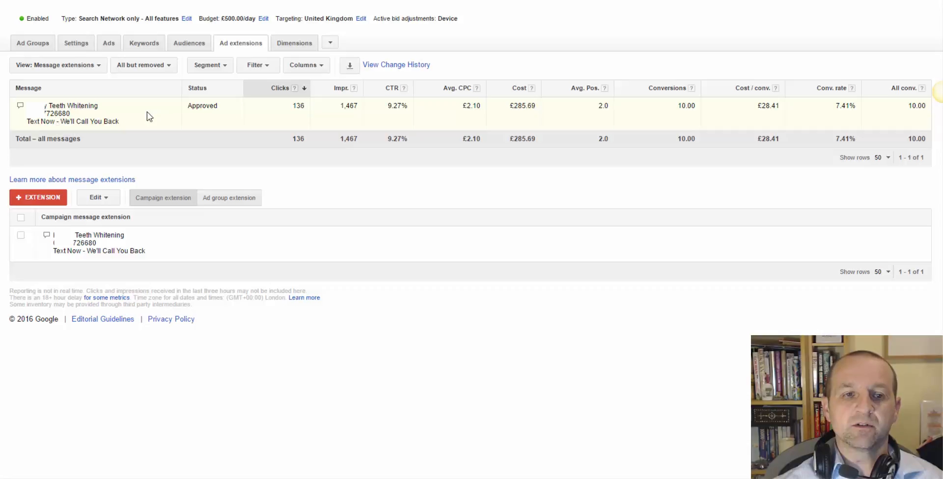
{"action": "mouse_move", "coordinate": [199, 121]}
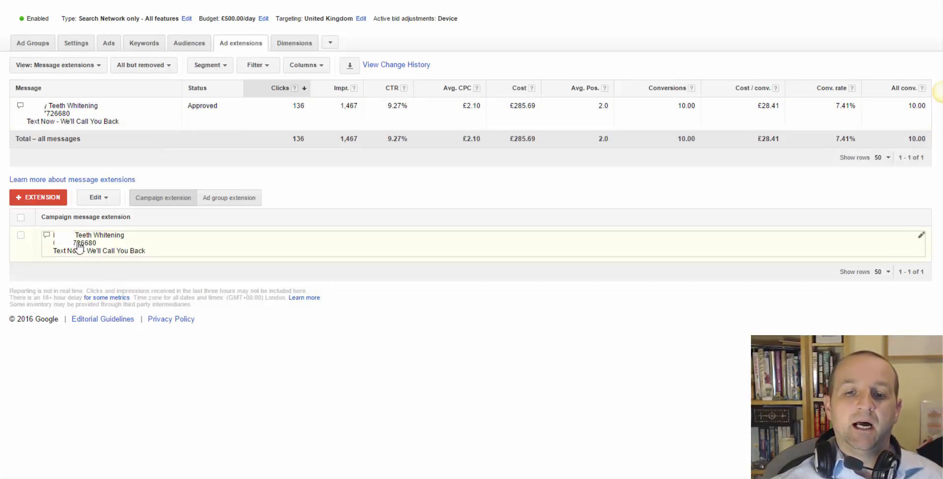
- Edit the campaign's text message extension and focus its Message text field
{"action": "left_click", "coordinate": [922, 235]}
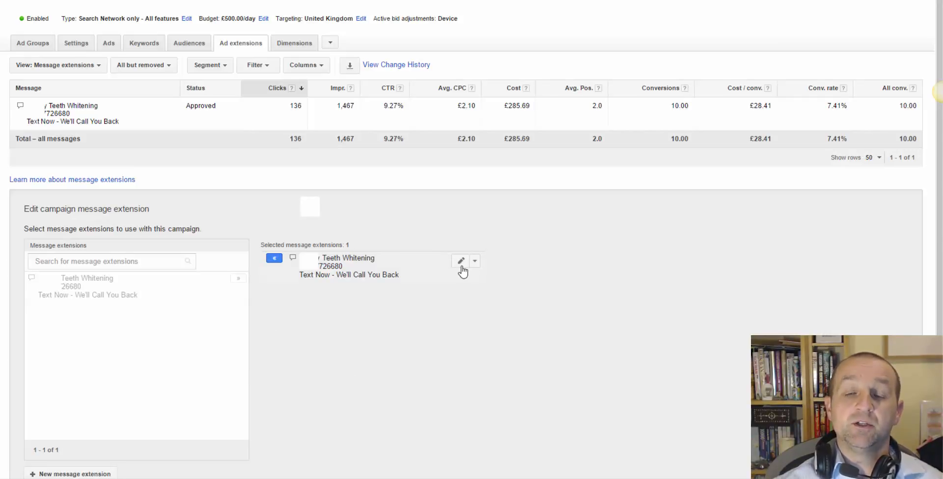
{"action": "left_click", "coordinate": [461, 261]}
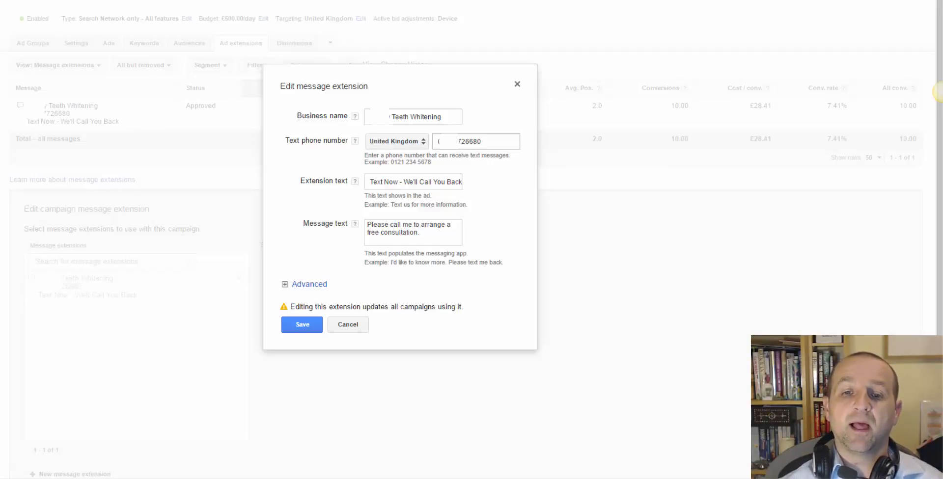
{"action": "left_click", "coordinate": [414, 182]}
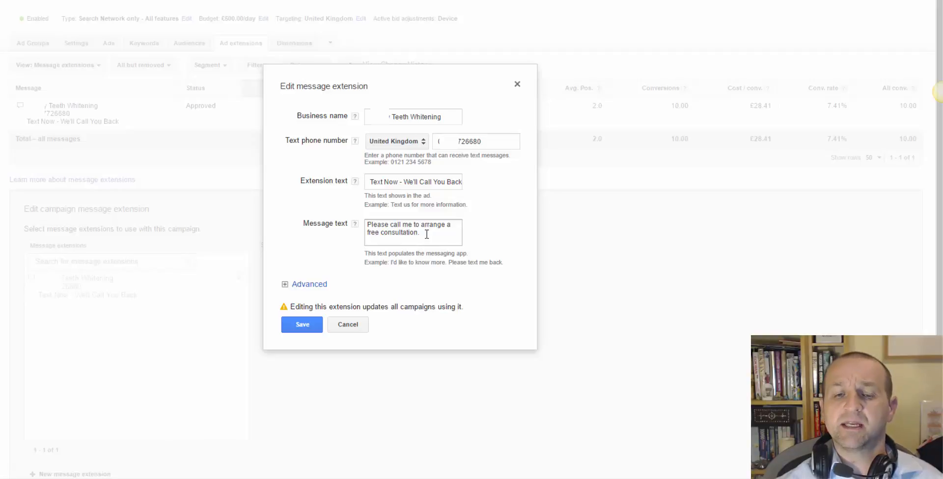
{"action": "mouse_move", "coordinate": [399, 288]}
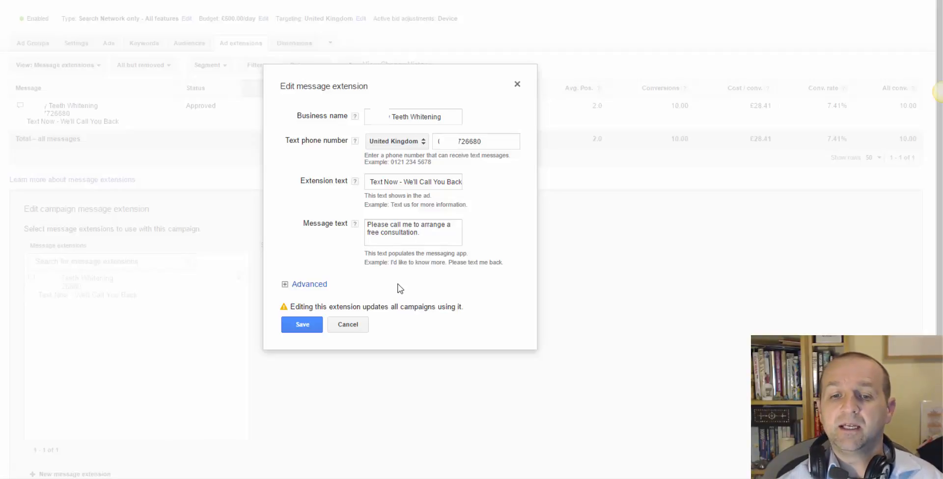
- Show the scheduling options, close the edit form unsaved, and scroll the extension editor
{"action": "left_click", "coordinate": [309, 284]}
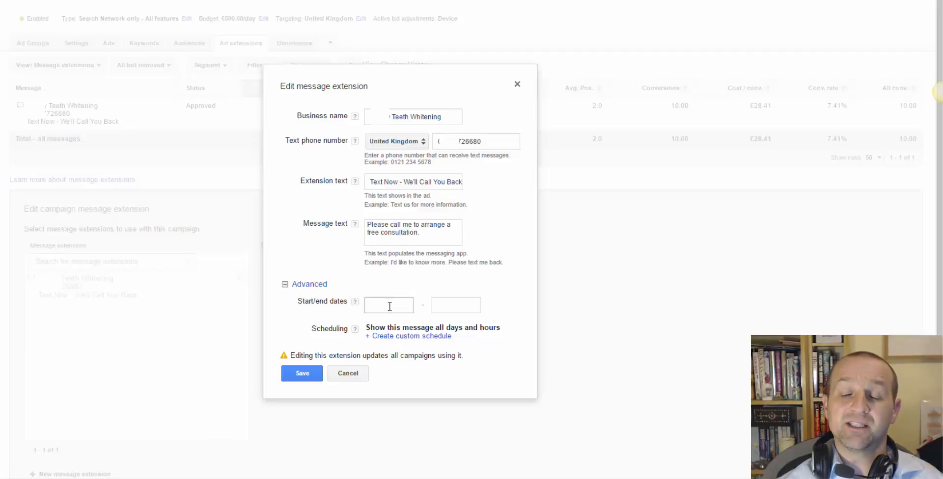
{"action": "mouse_move", "coordinate": [397, 327]}
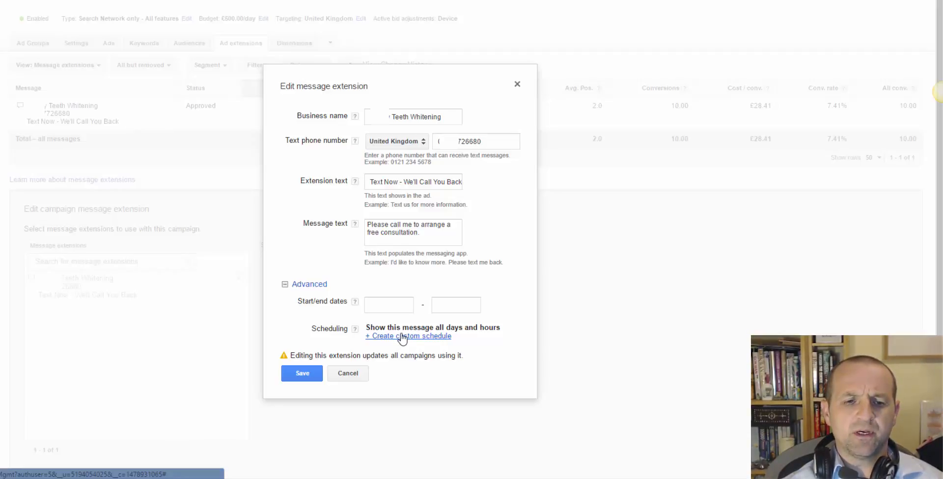
{"action": "mouse_move", "coordinate": [367, 357]}
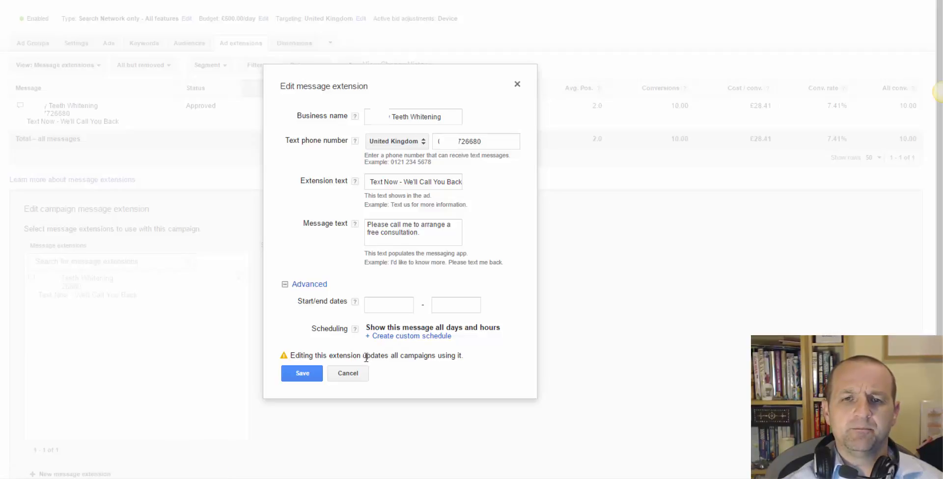
{"action": "left_click", "coordinate": [348, 373]}
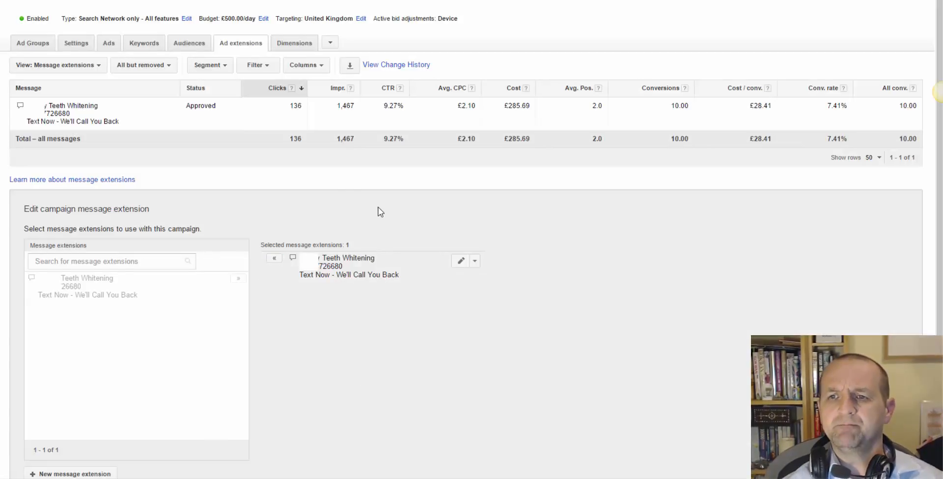
{"action": "scroll", "scroll_direction": "down", "scroll_amount": 3}
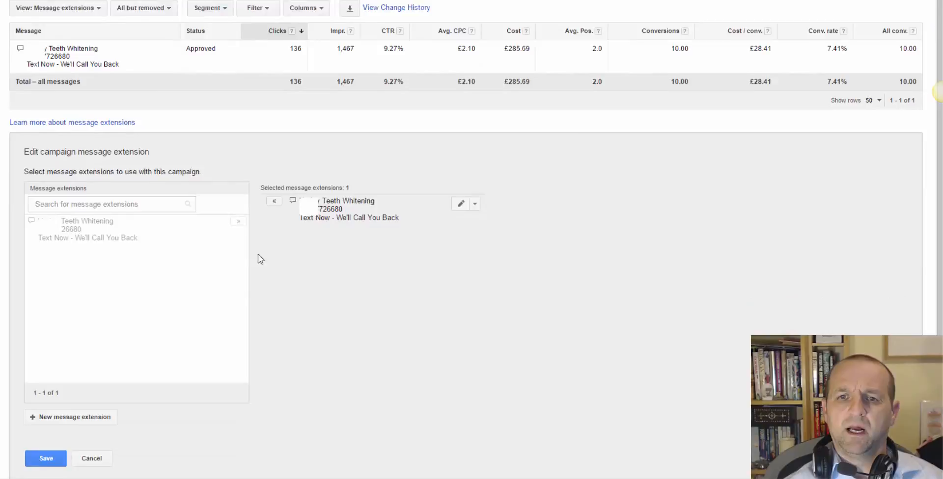
- Save the campaign's message extension and list the Segment options
{"action": "left_click", "coordinate": [91, 458]}
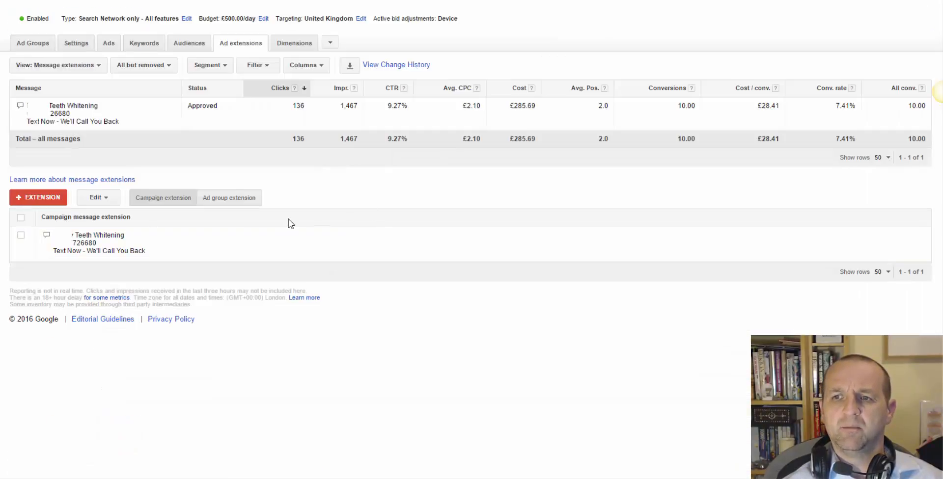
{"action": "mouse_move", "coordinate": [318, 187]}
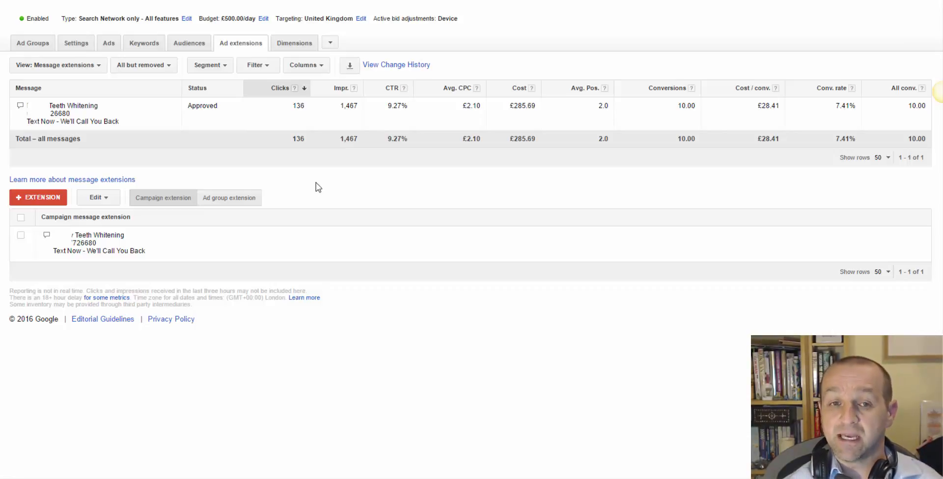
{"action": "mouse_move", "coordinate": [228, 145]}
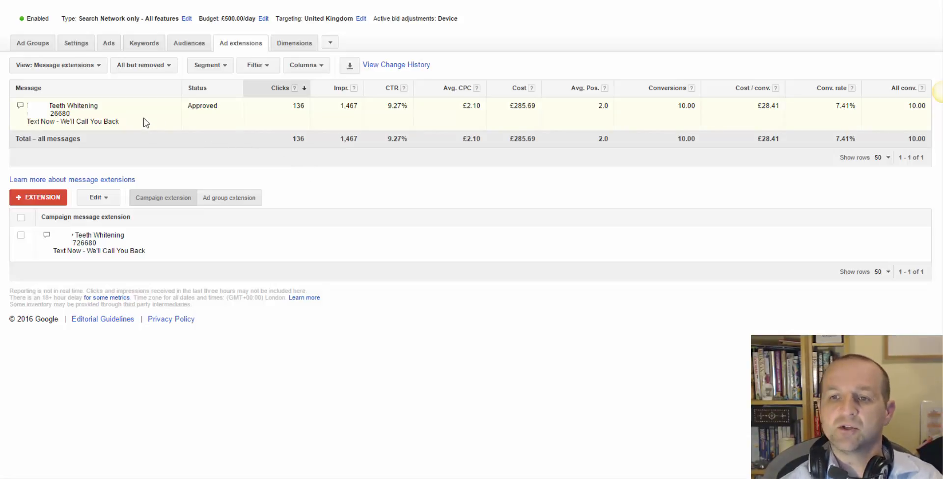
{"action": "mouse_move", "coordinate": [297, 126]}
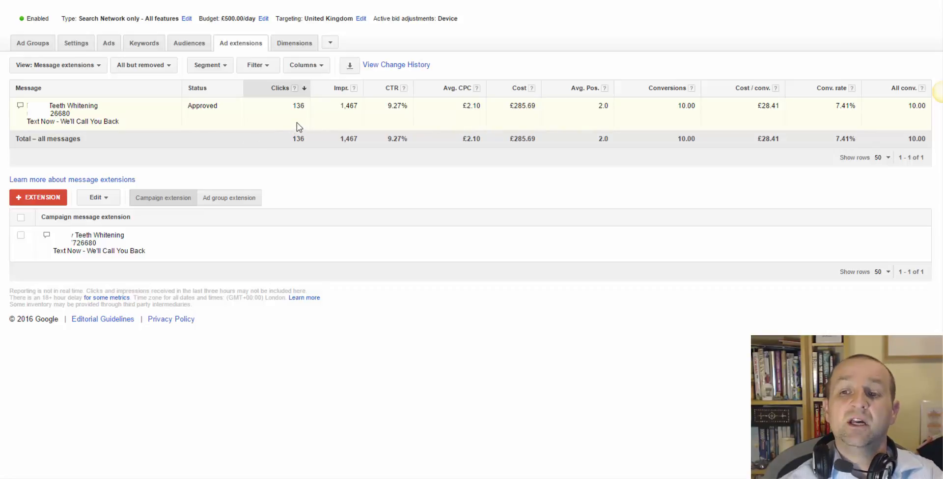
{"action": "mouse_move", "coordinate": [439, 124]}
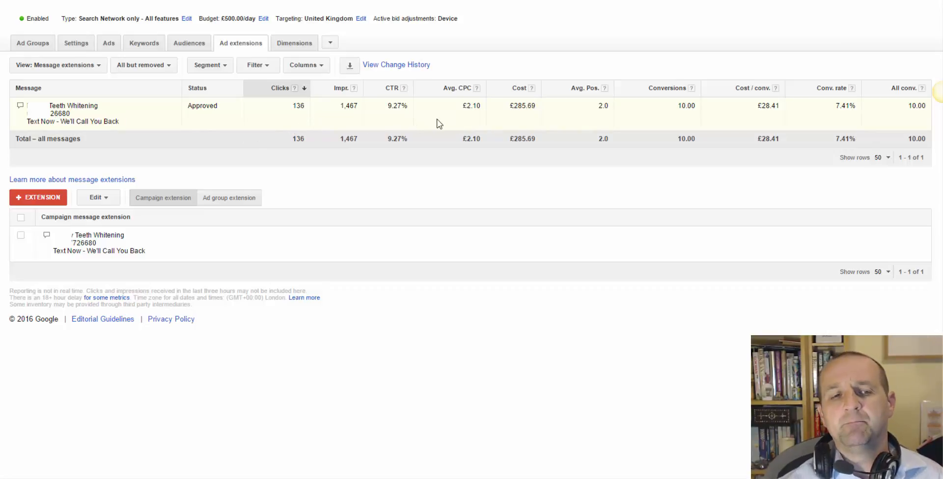
{"action": "mouse_move", "coordinate": [624, 126]}
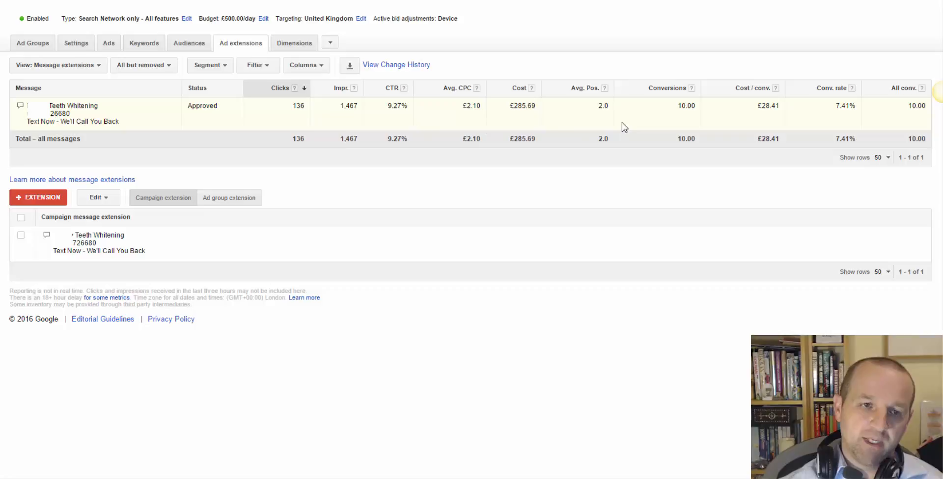
{"action": "mouse_move", "coordinate": [657, 127]}
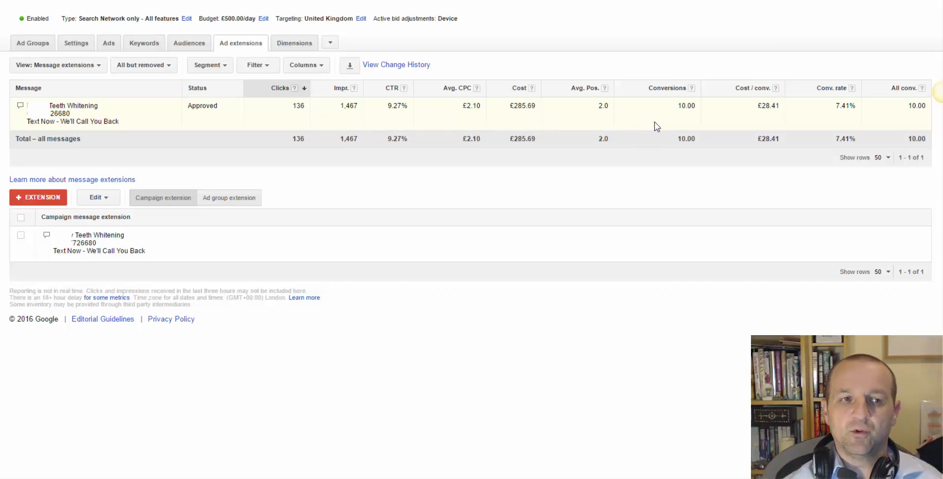
{"action": "mouse_move", "coordinate": [700, 123]}
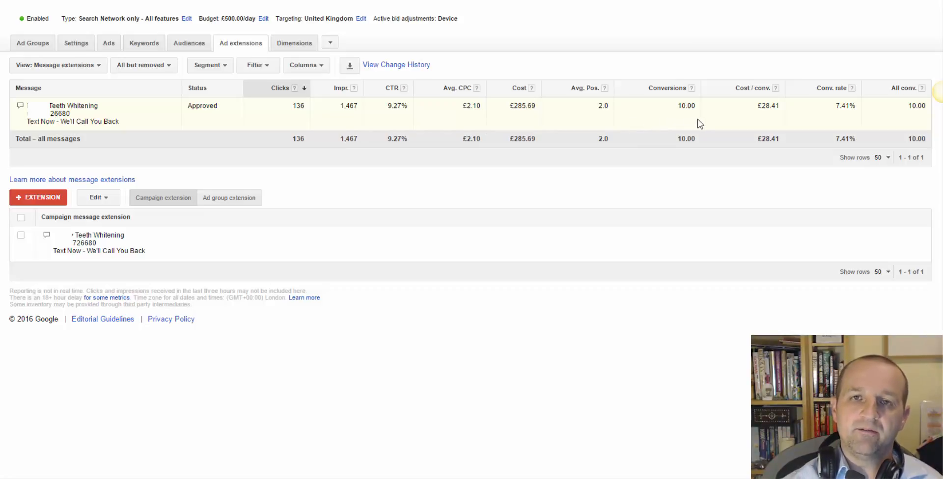
{"action": "mouse_move", "coordinate": [689, 126]}
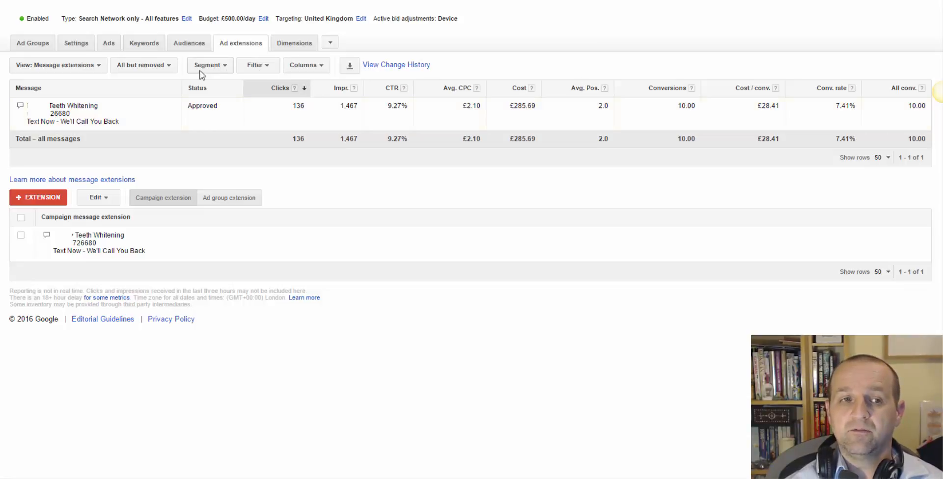
{"action": "mouse_move", "coordinate": [213, 75]}
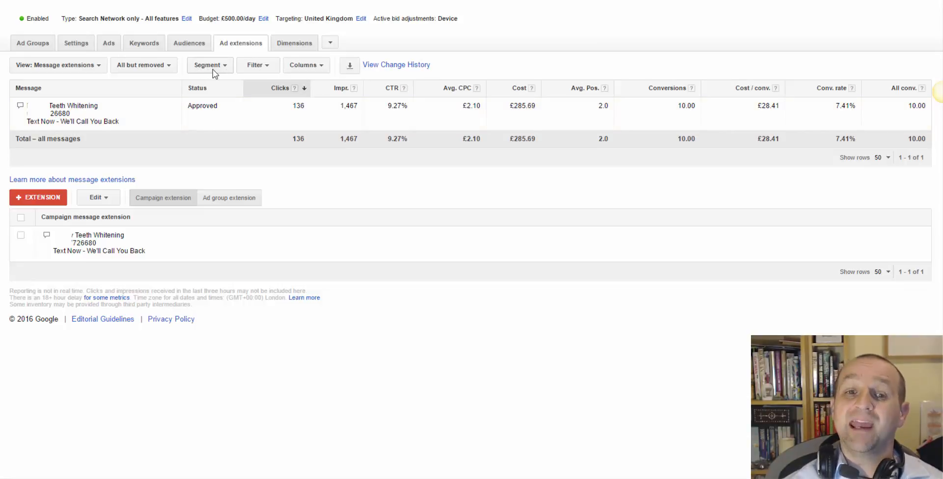
{"action": "mouse_move", "coordinate": [145, 114]}
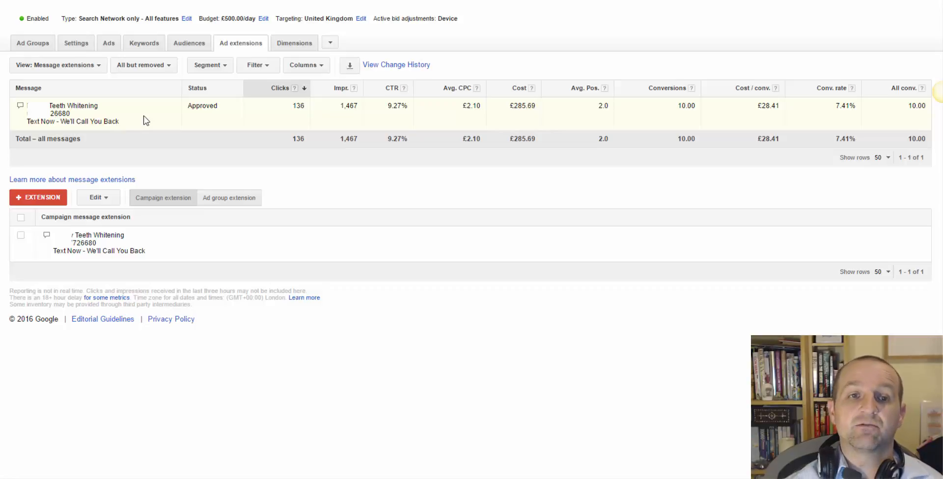
{"action": "mouse_move", "coordinate": [136, 99]}
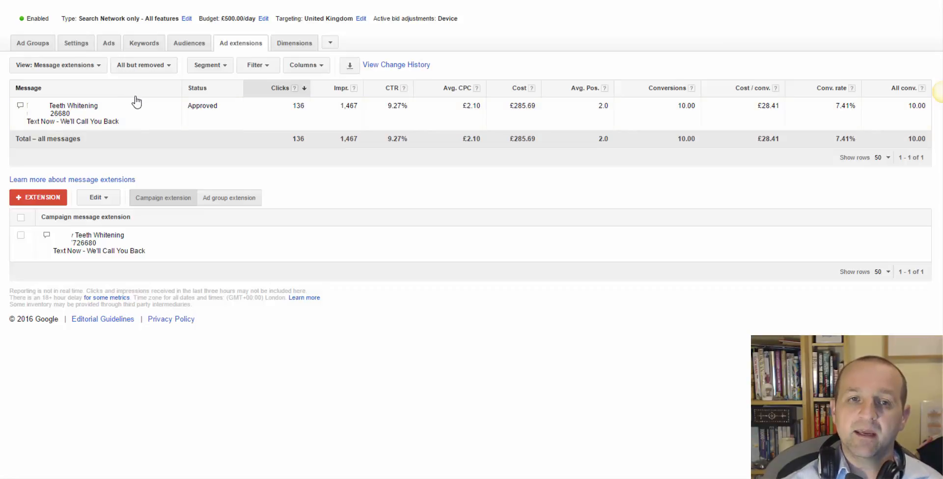
{"action": "mouse_move", "coordinate": [139, 96]}
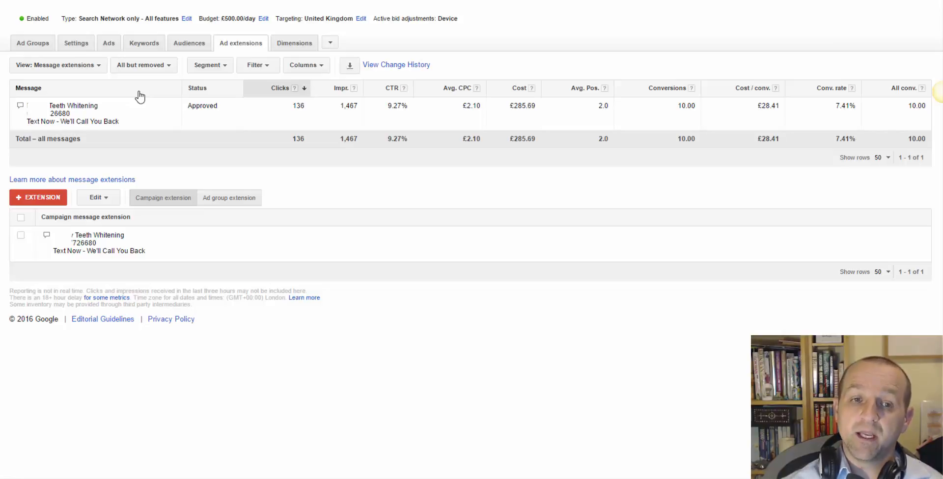
{"action": "mouse_move", "coordinate": [217, 75]}
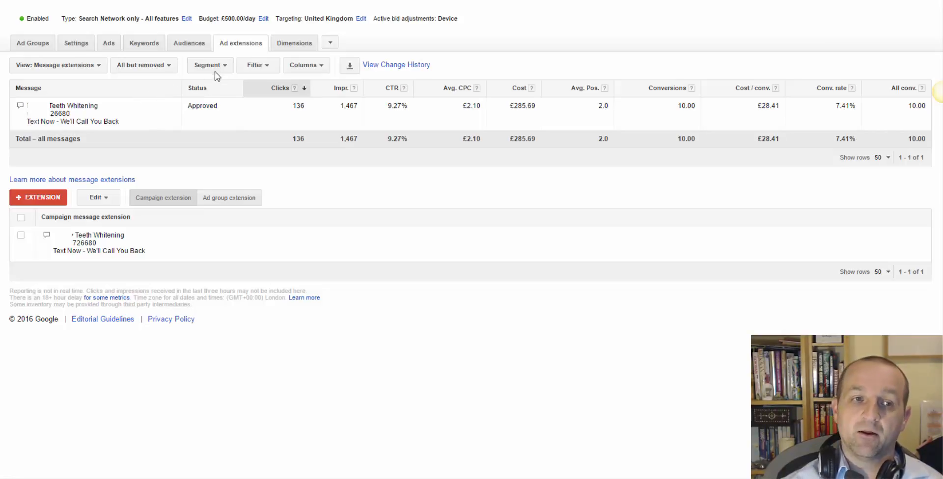
{"action": "left_click", "coordinate": [209, 64]}
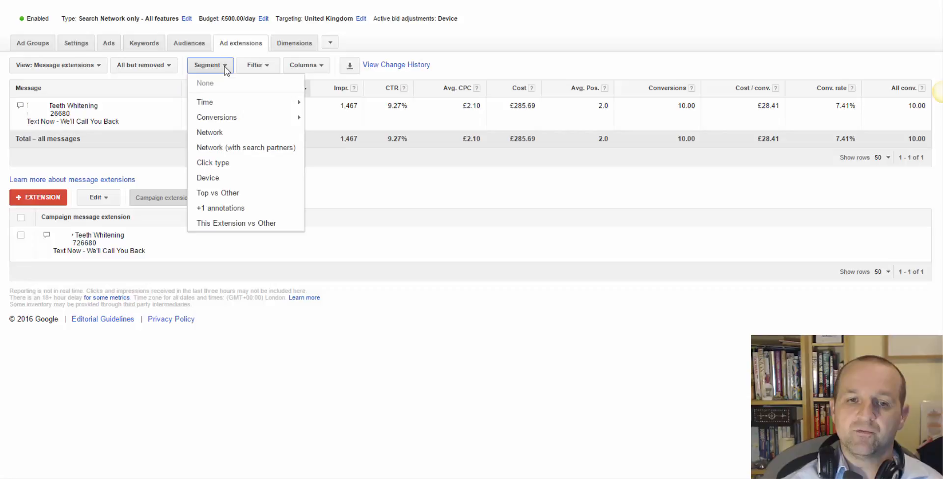
{"action": "mouse_move", "coordinate": [217, 163]}
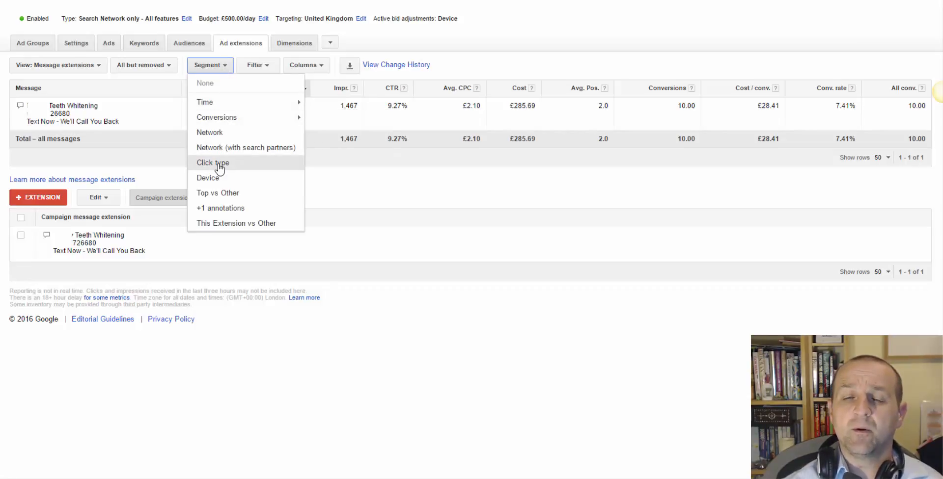
- Segment the message extension statistics by Click type
{"action": "left_click", "coordinate": [212, 162]}
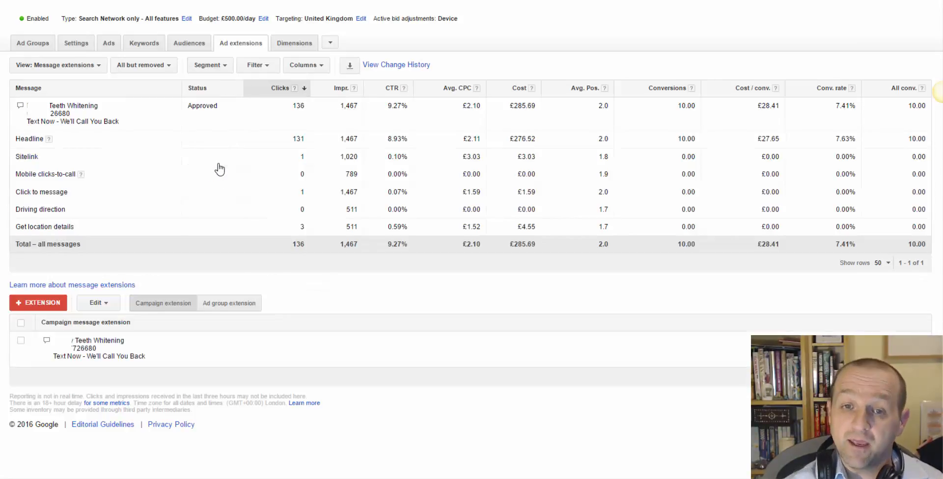
{"action": "mouse_move", "coordinate": [279, 114]}
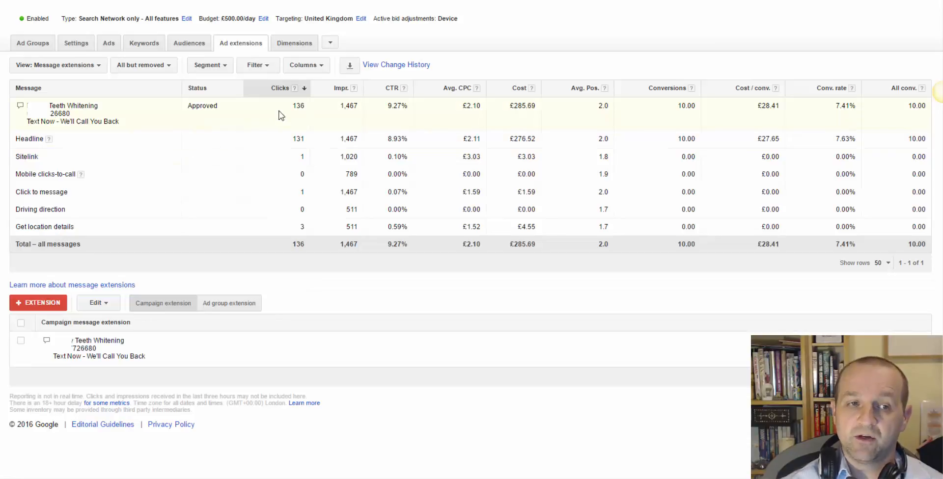
{"action": "mouse_move", "coordinate": [276, 142]}
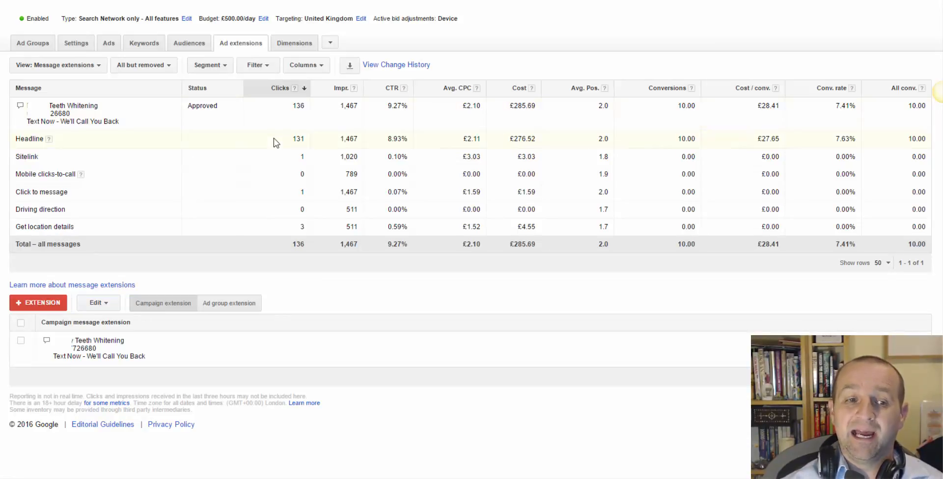
{"action": "mouse_move", "coordinate": [279, 164]}
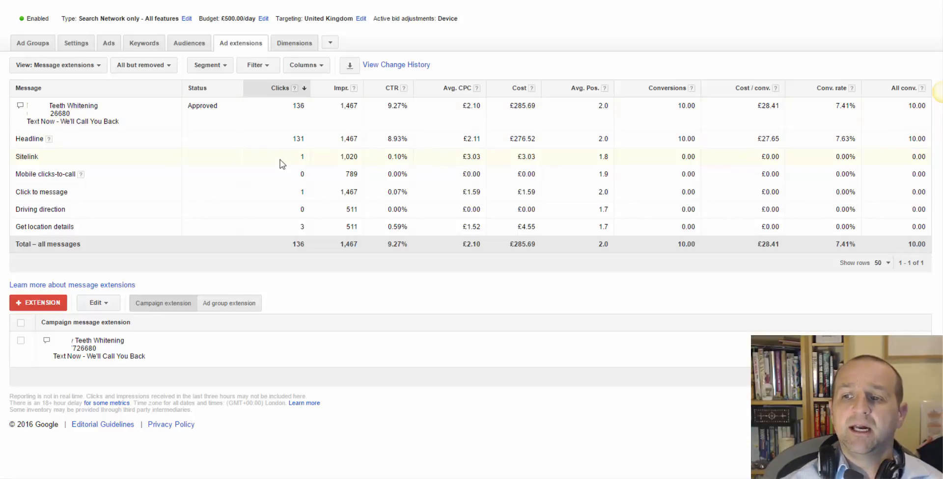
{"action": "mouse_move", "coordinate": [277, 196]}
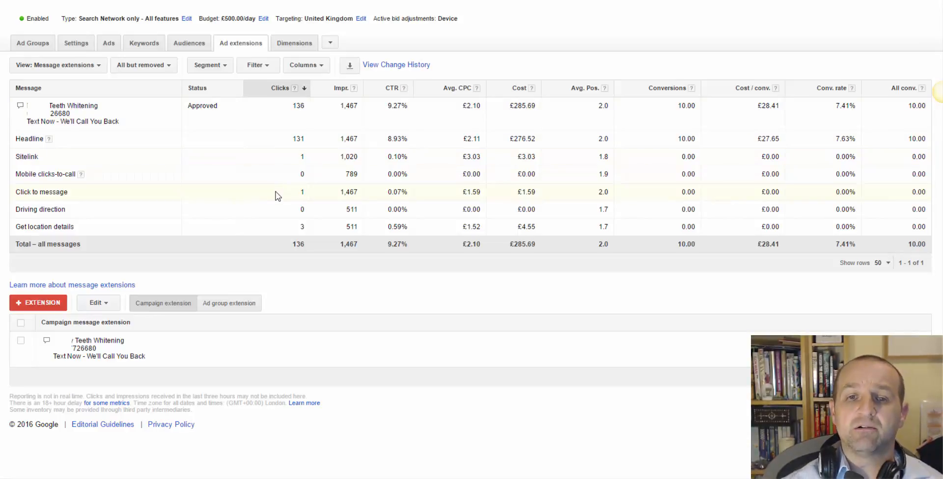
{"action": "mouse_move", "coordinate": [278, 199]}
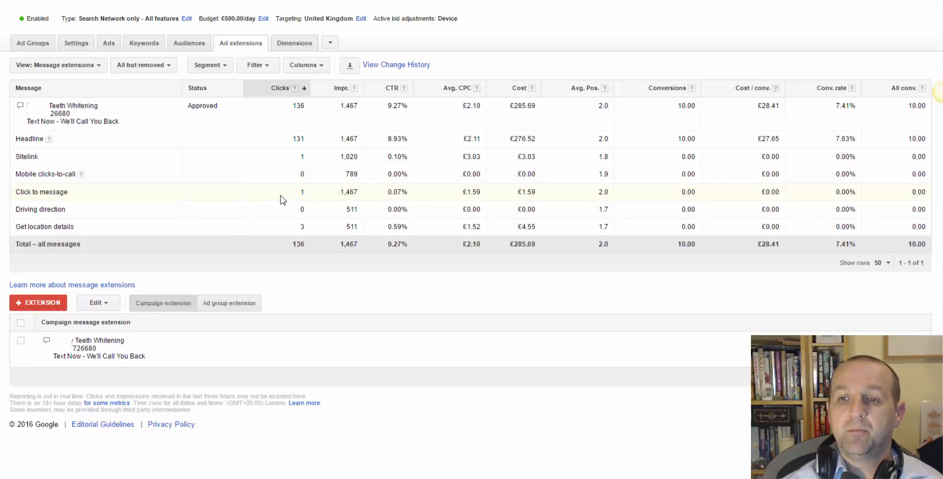
{"action": "mouse_move", "coordinate": [321, 200]}
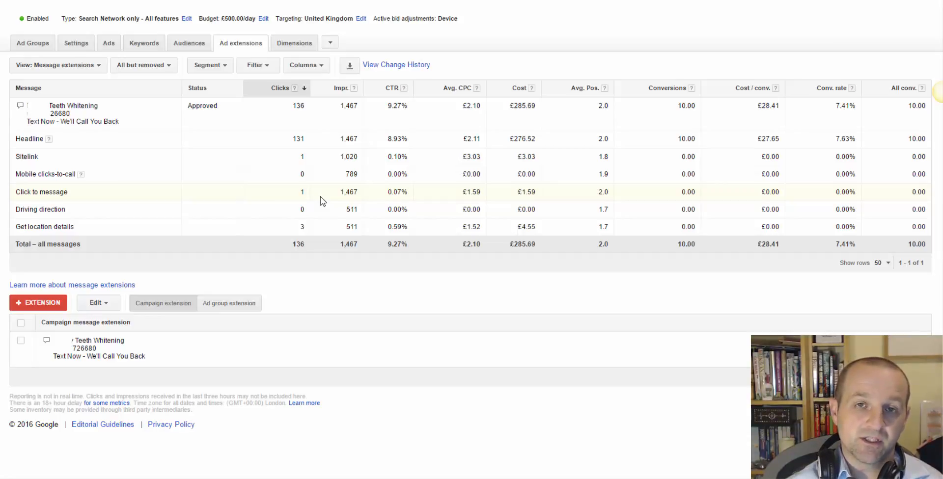
{"action": "mouse_move", "coordinate": [448, 201]}
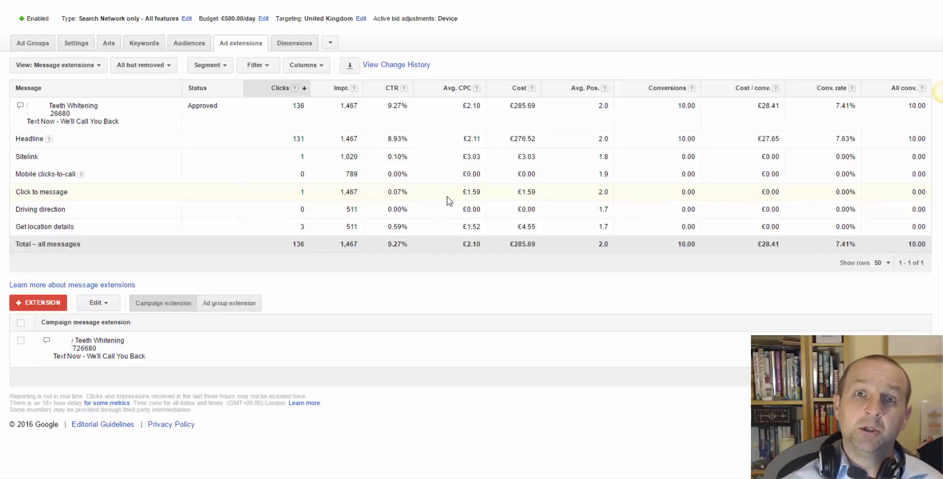
{"action": "mouse_move", "coordinate": [645, 202]}
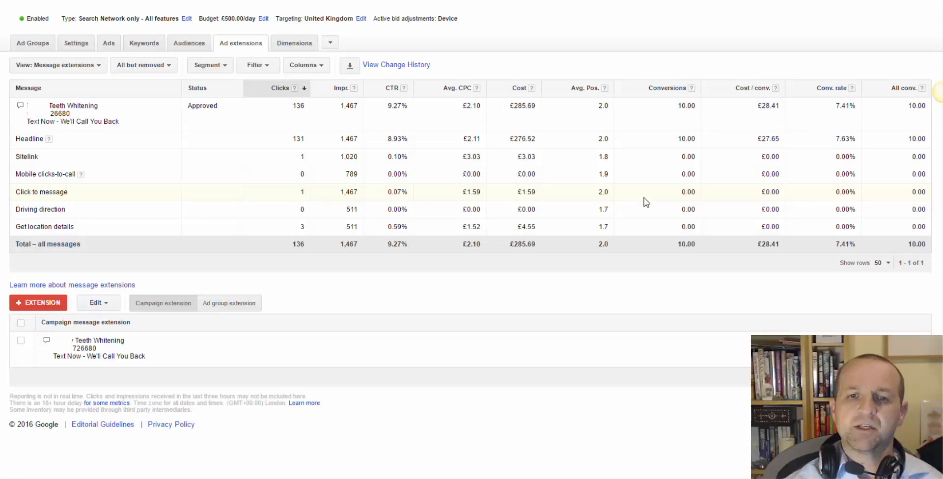